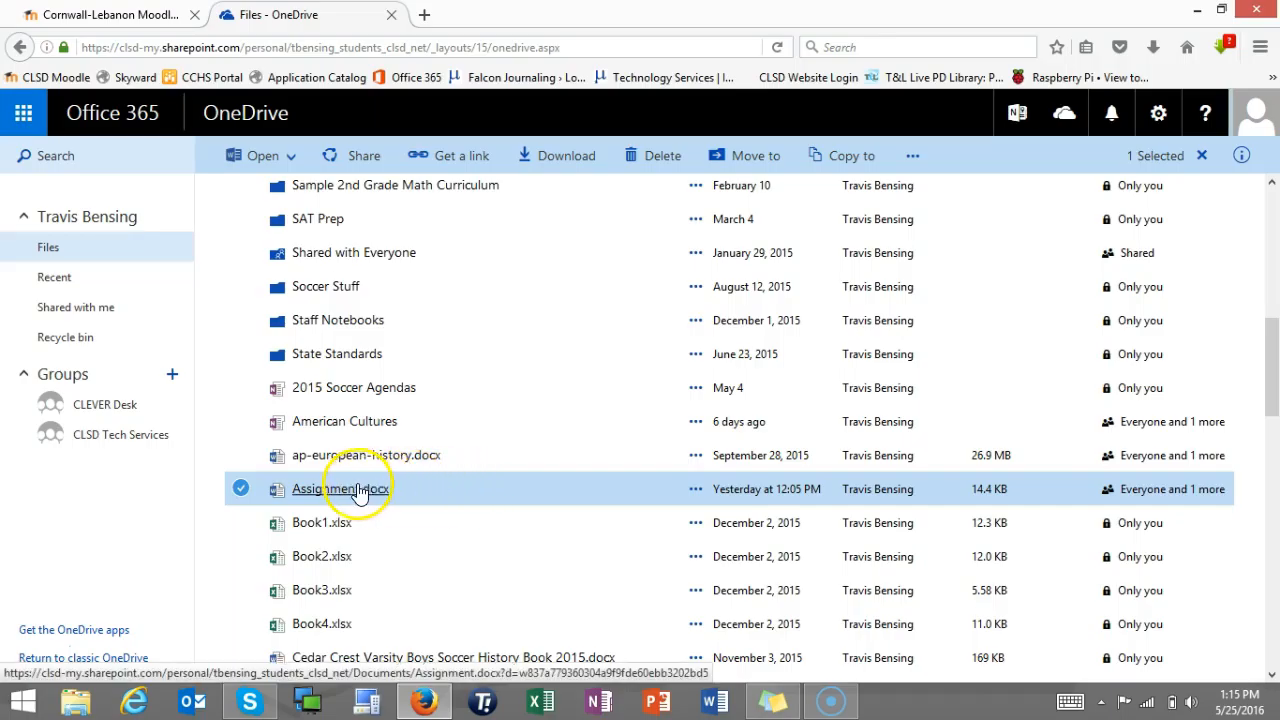
Step: Open Assignment.docx from the OneDrive Files list in Word Online
left_click(339, 488)
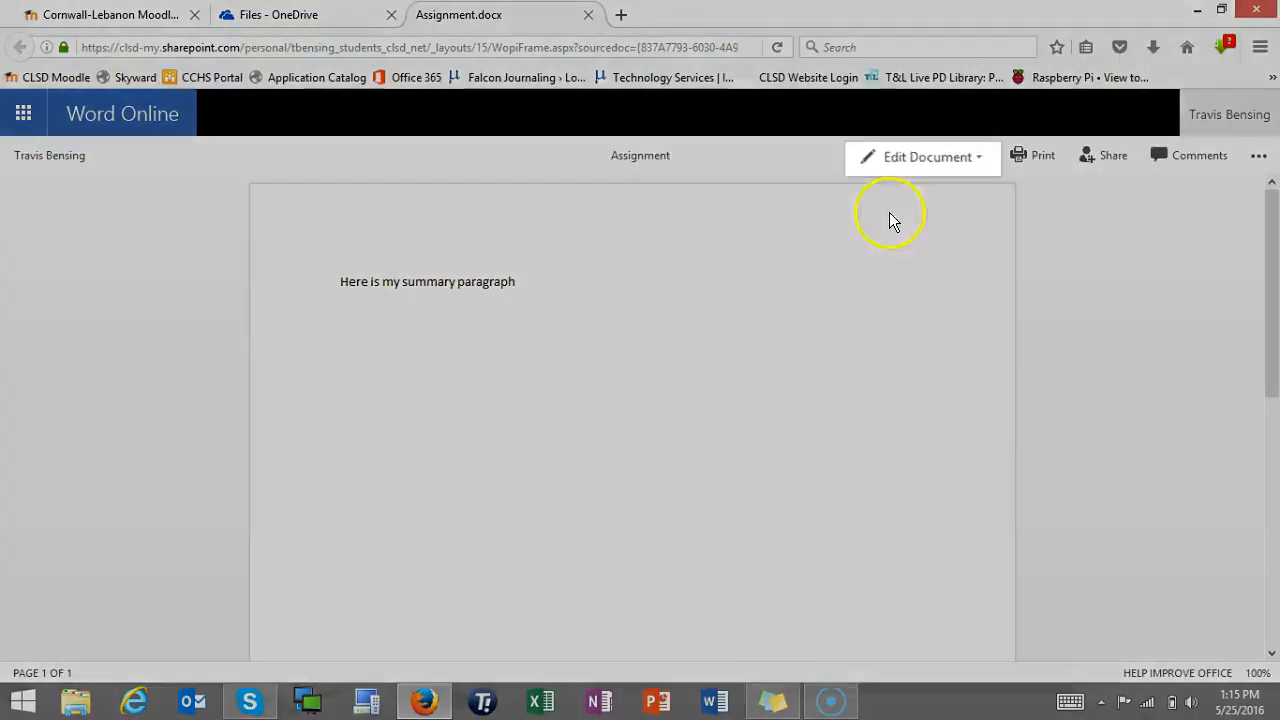
Step: Show the Edit Document options for the Assignment document
left_click(922, 156)
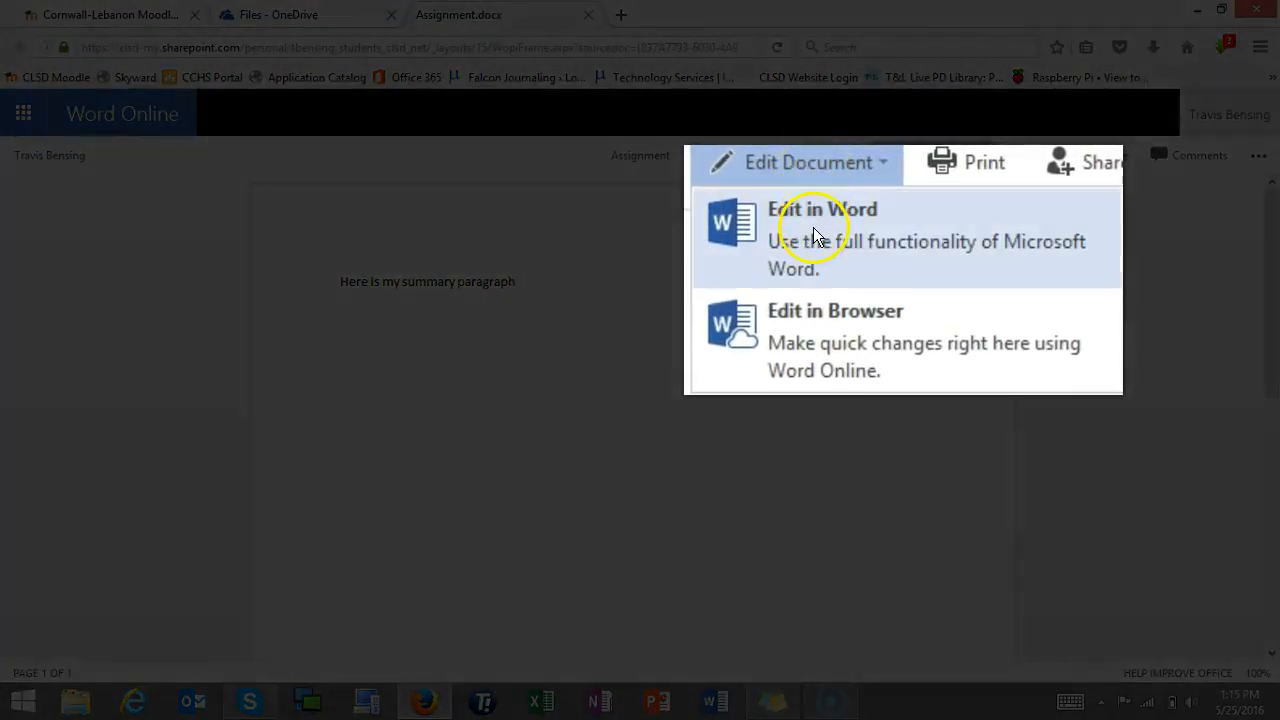
mouse_move(825, 343)
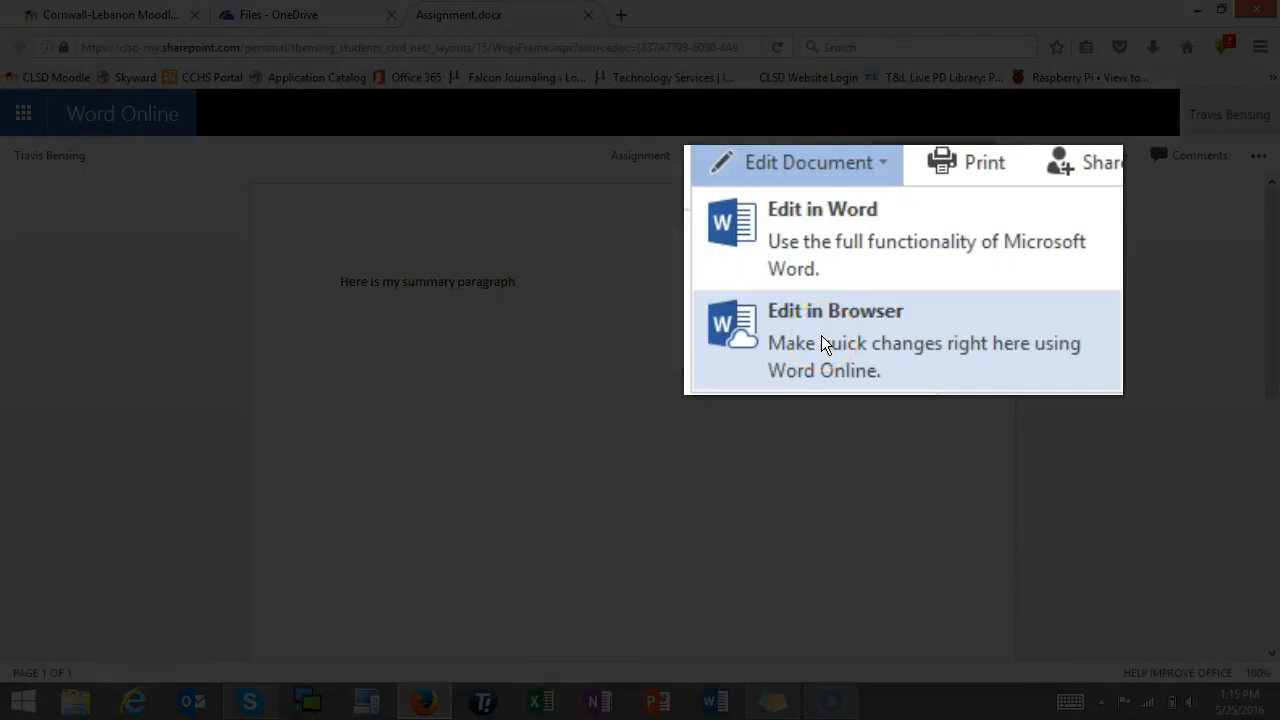
mouse_move(863, 248)
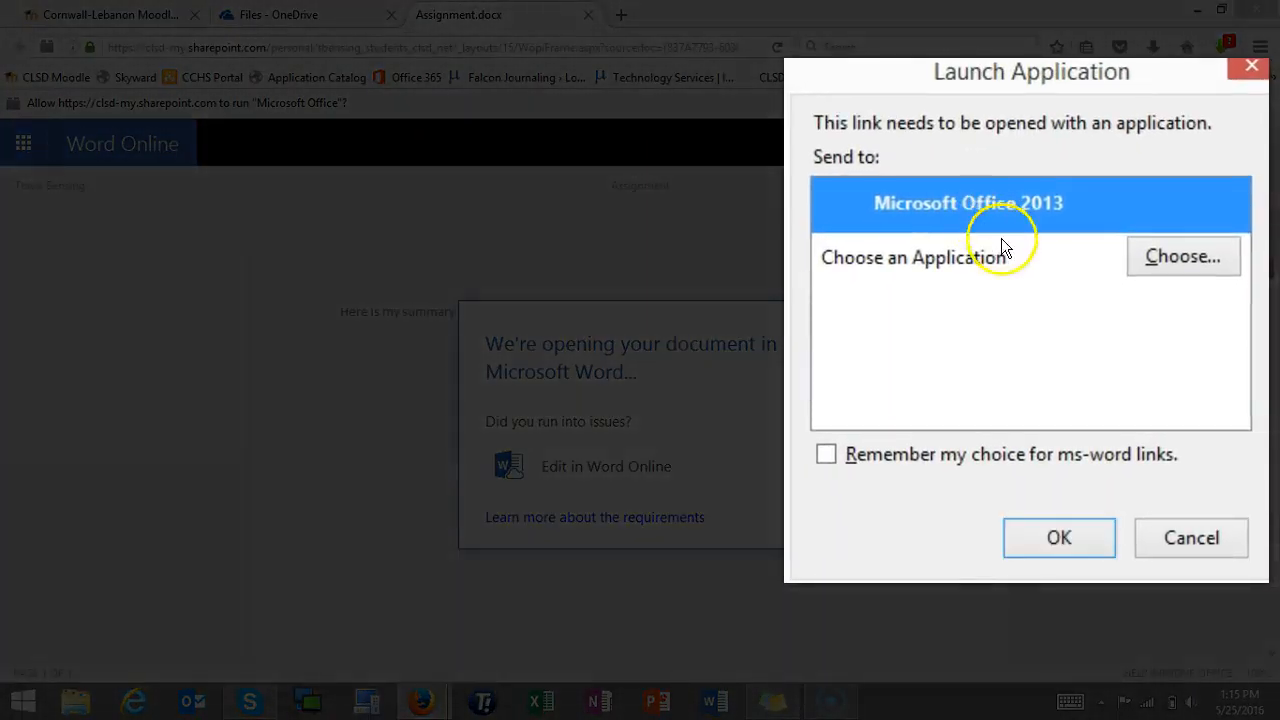
mouse_move(920, 80)
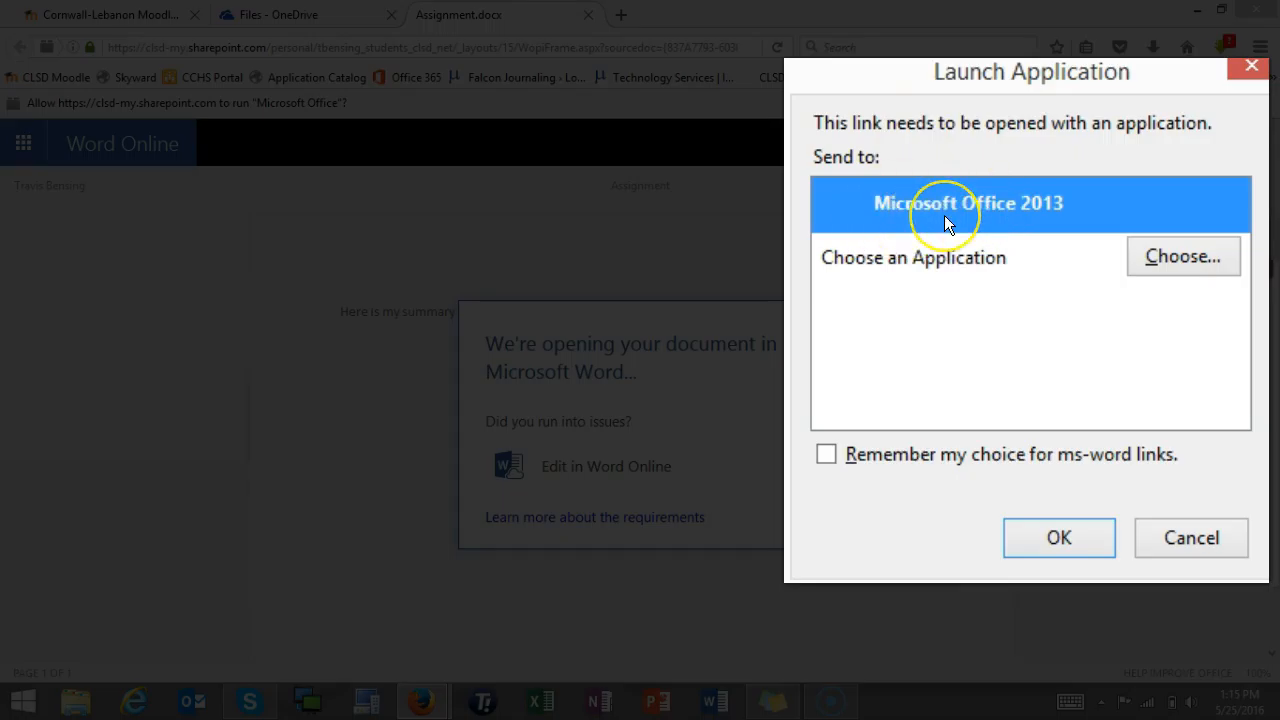
mouse_move(930, 253)
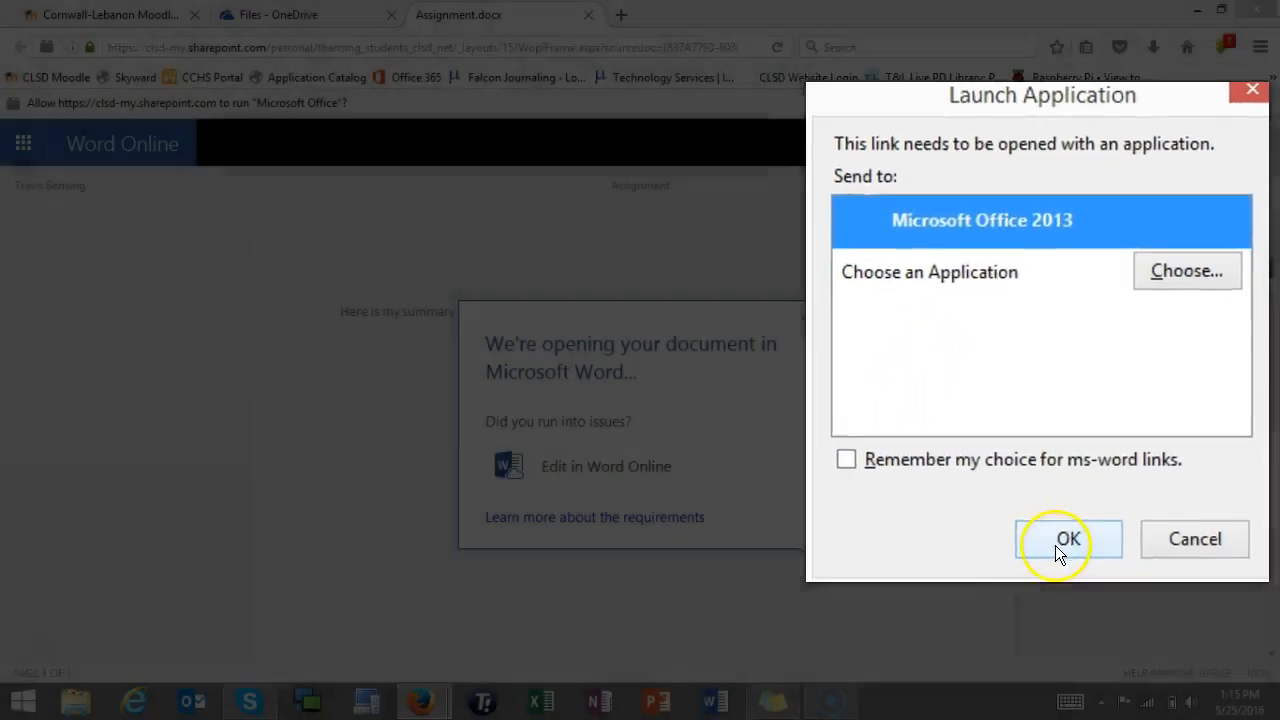
Step: Confirm opening the Assignment link with Microsoft Office 2013
left_click(1068, 539)
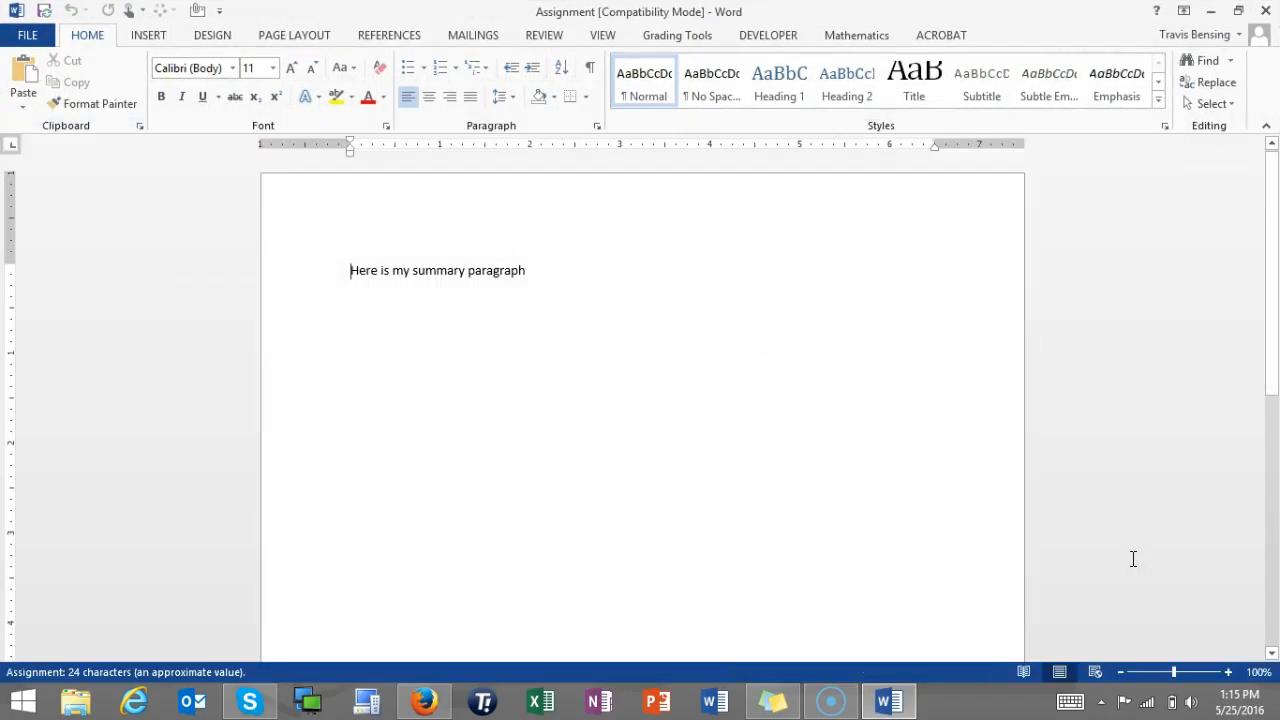
mouse_move(535, 270)
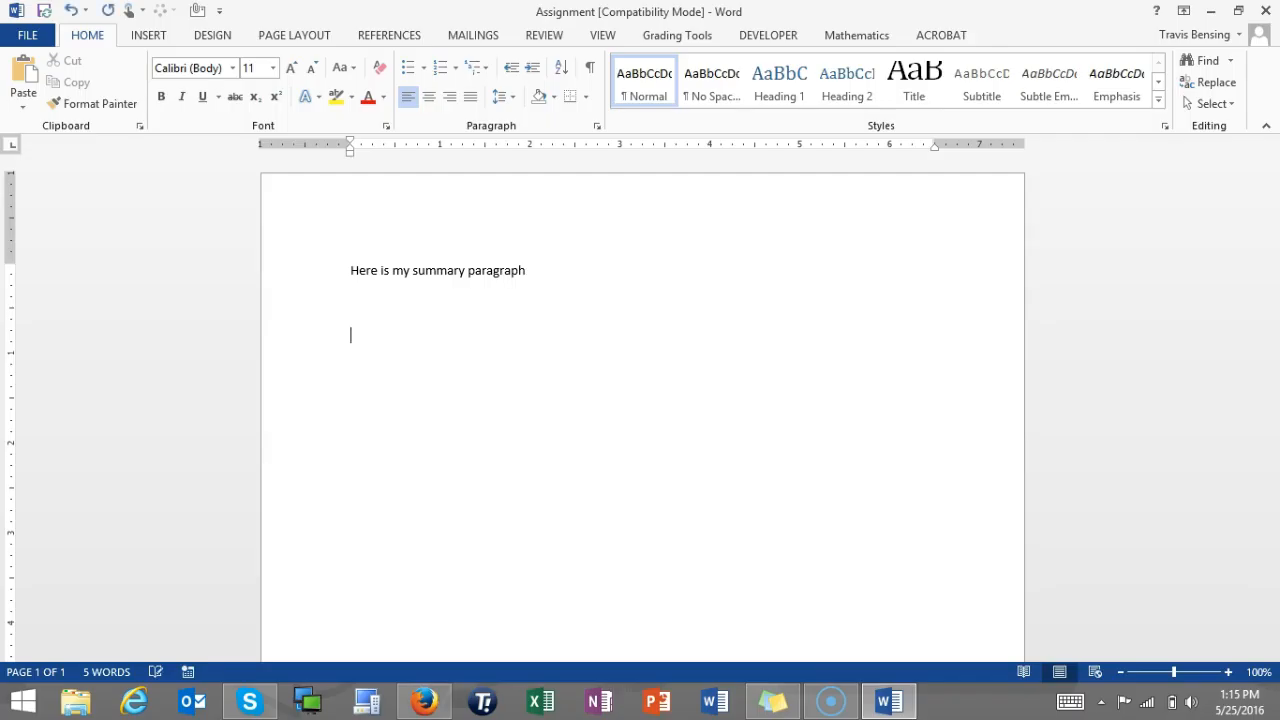
Step: Add 'Here is another paragraph', then dismiss the notice and choose editing in the browser
type("Here is a")
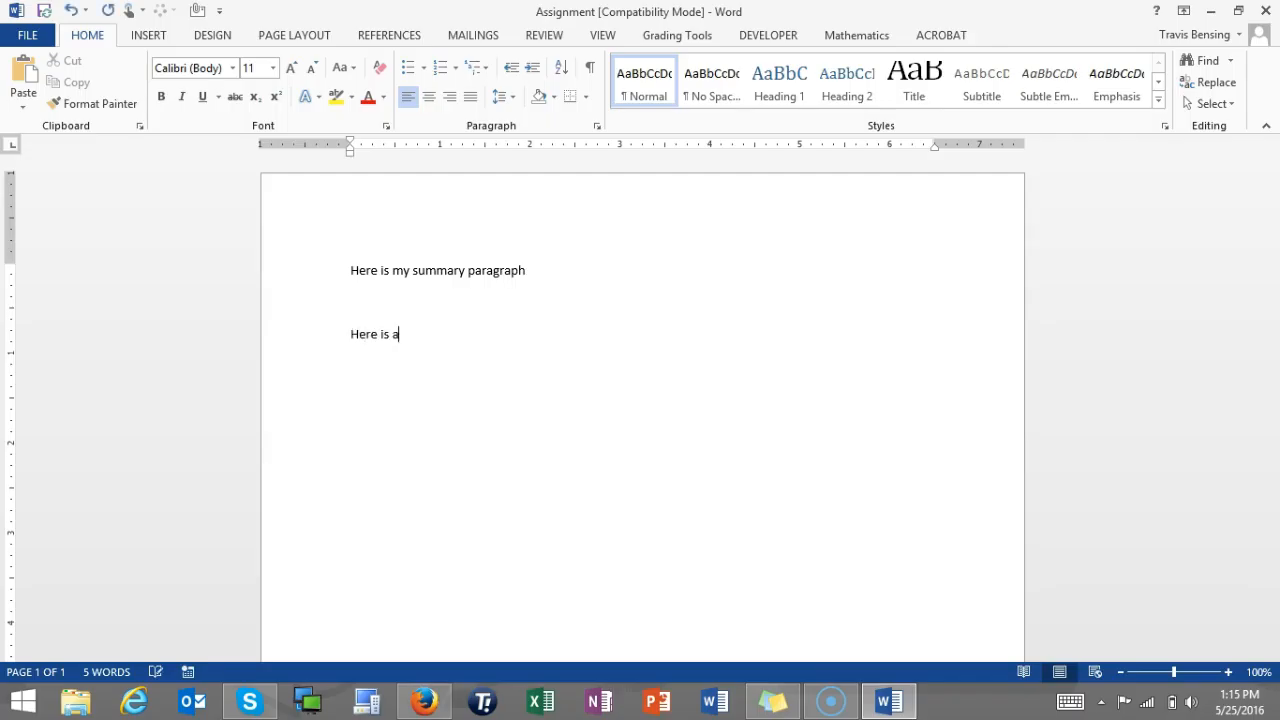
type("nother par")
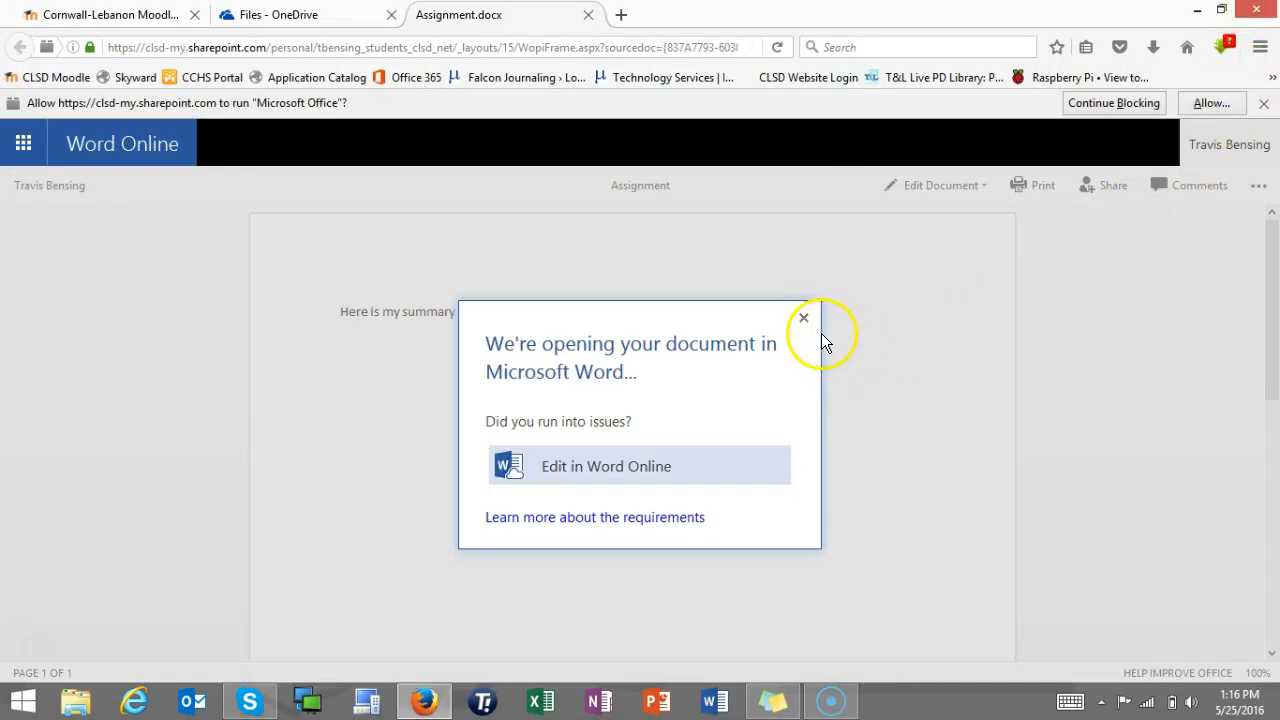
left_click(803, 318)
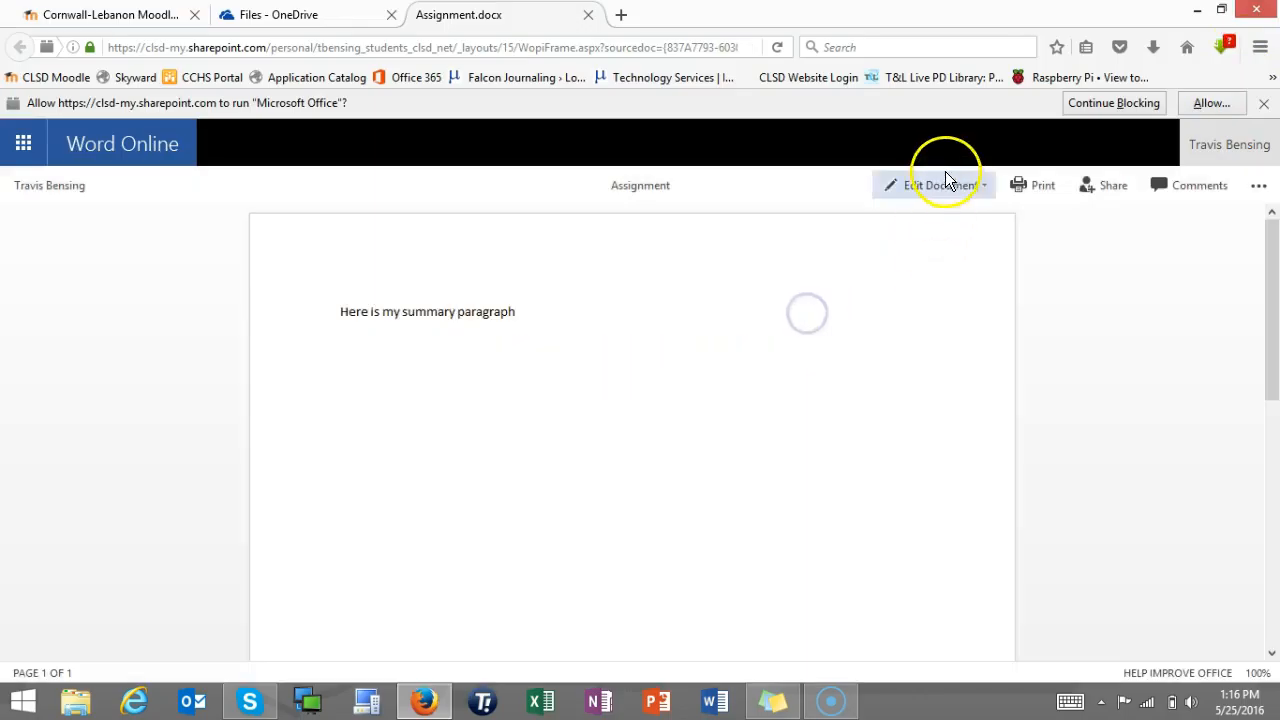
left_click(935, 185)
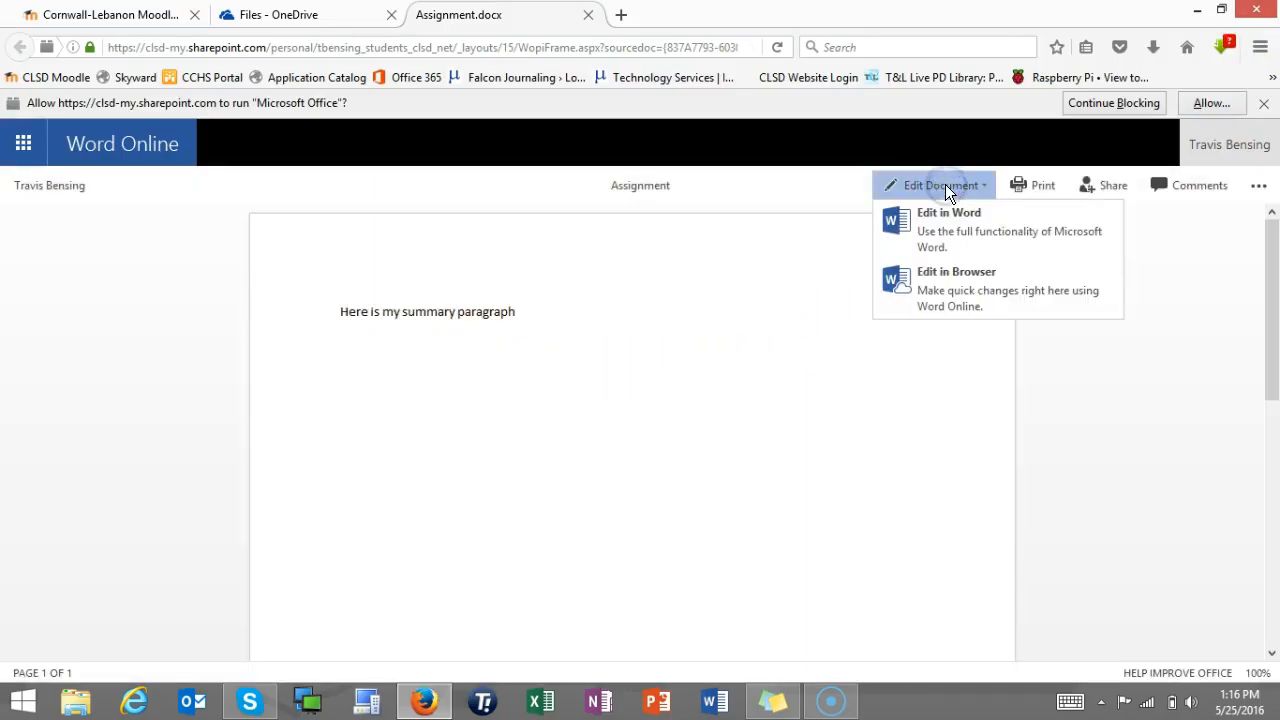
left_click(956, 288)
type("Here is another paragraph")
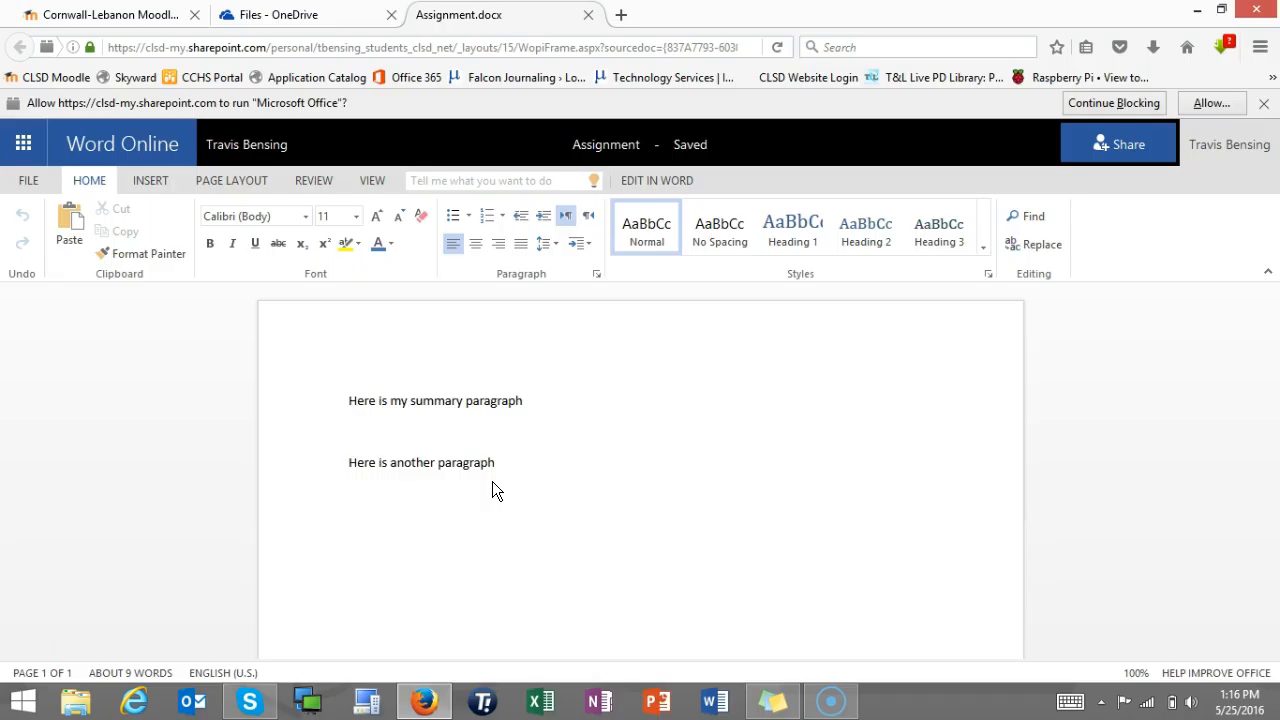
Step: Place the insertion point in the summary paragraph in Word Online
left_click(349, 400)
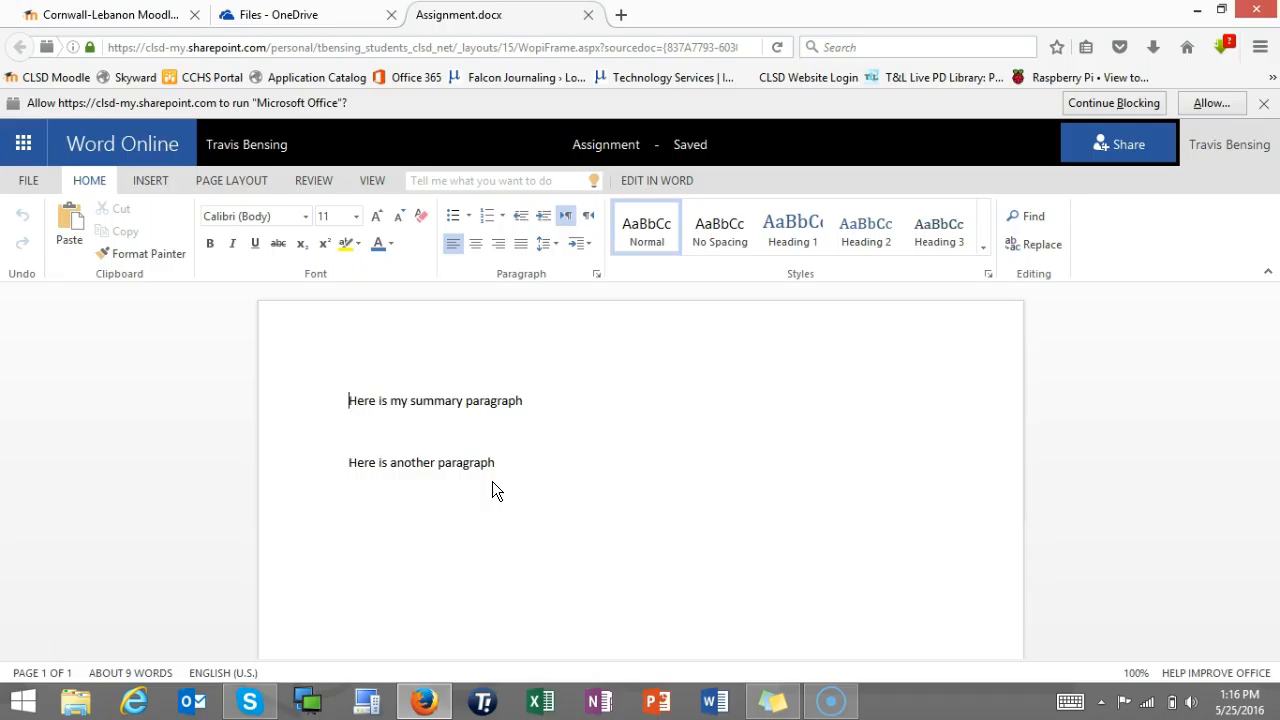